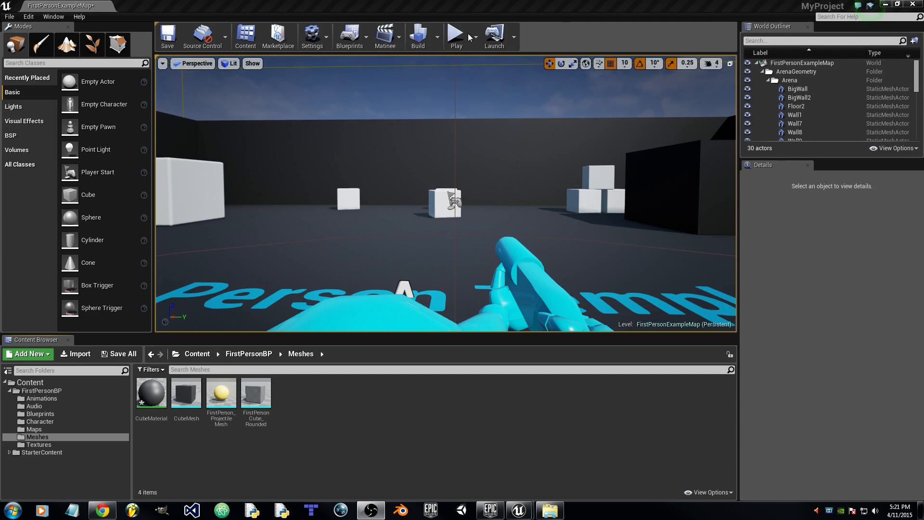
Test-play the level, then generate CubeMesh_DM from CubeMesh in the Meshes folder
click(455, 37)
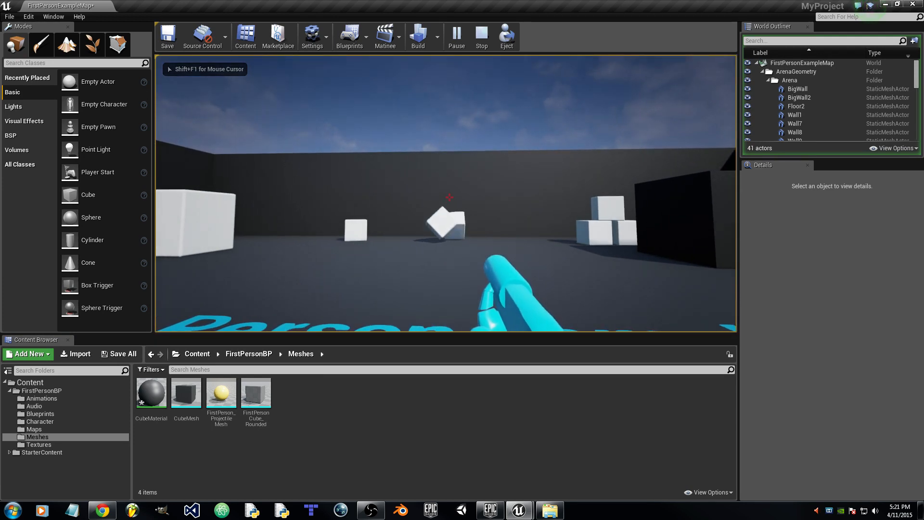
click(481, 36)
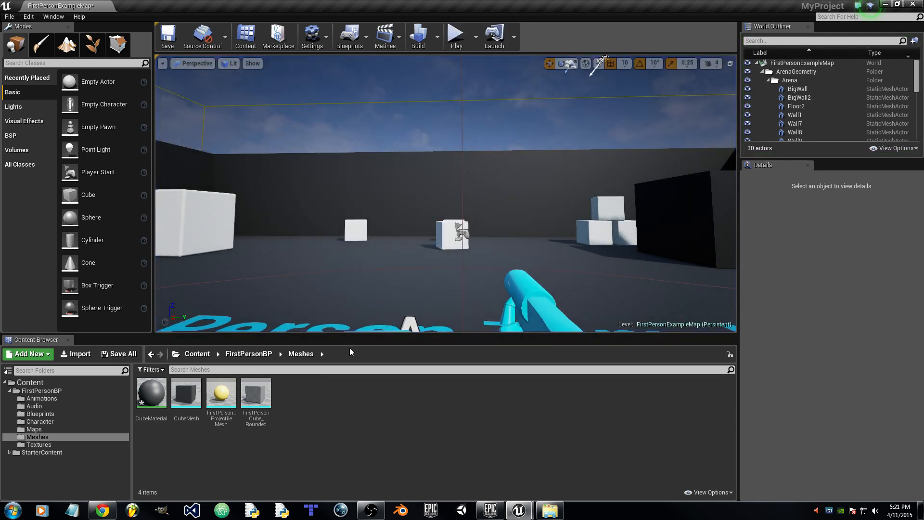
click(40, 391)
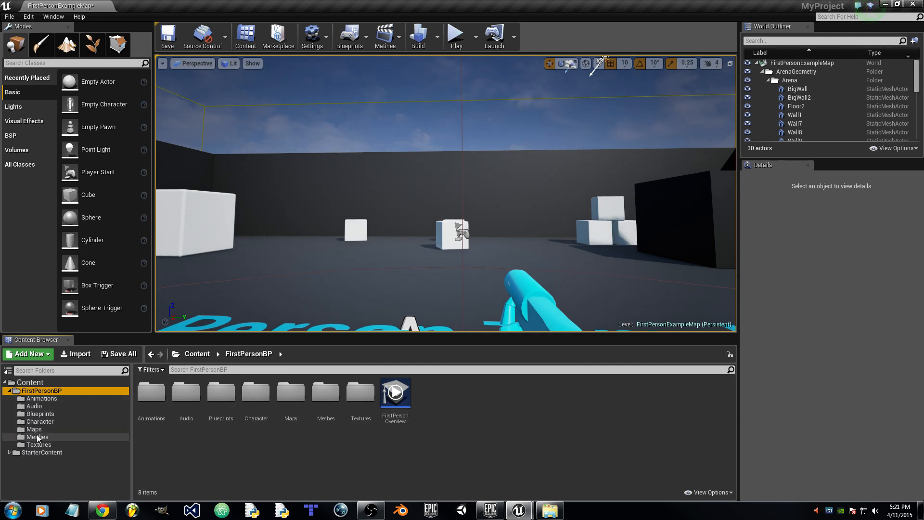
double_click(37, 436)
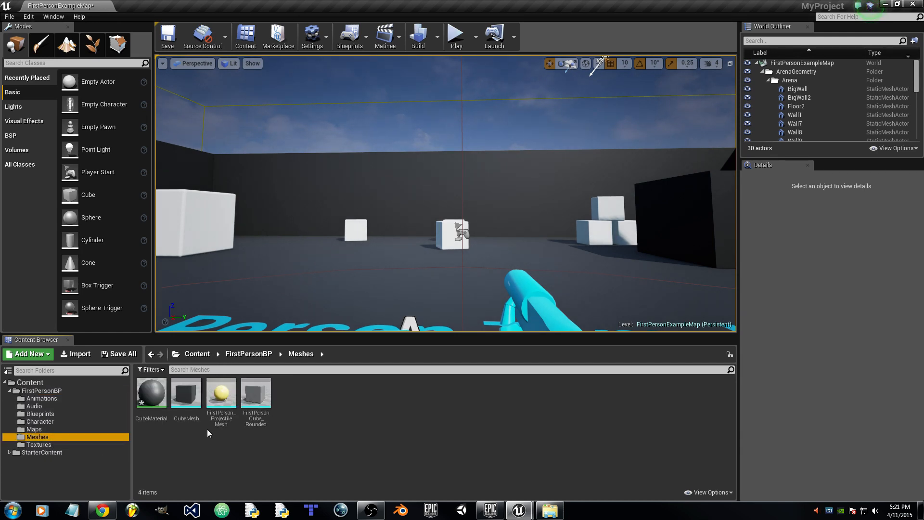
mouse_move(186, 392)
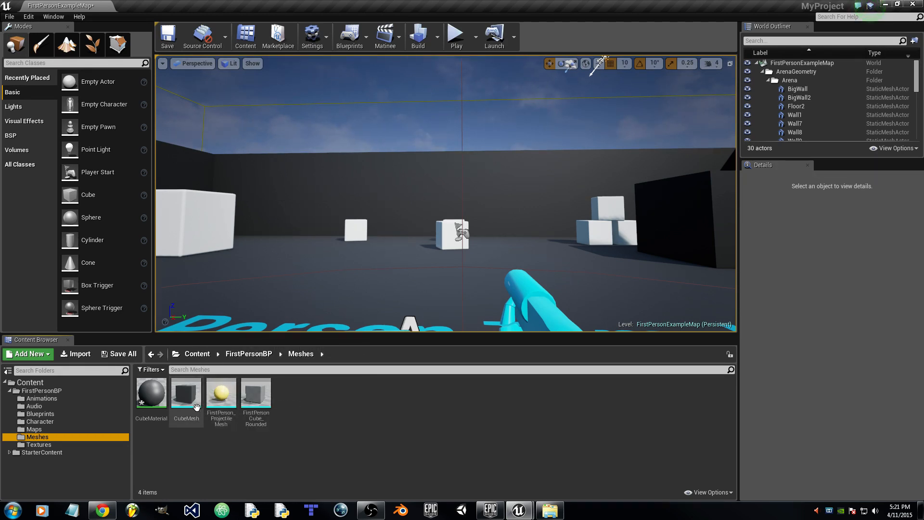
right_click(186, 392)
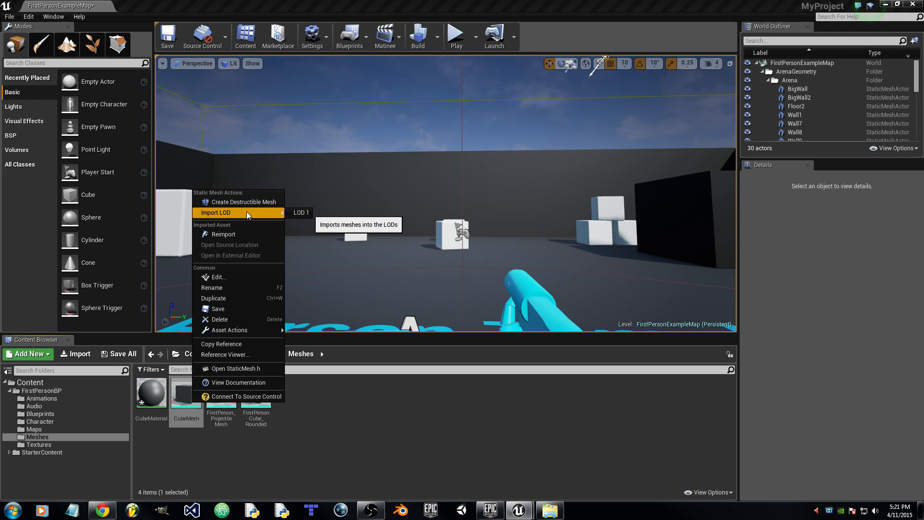
mouse_move(242, 202)
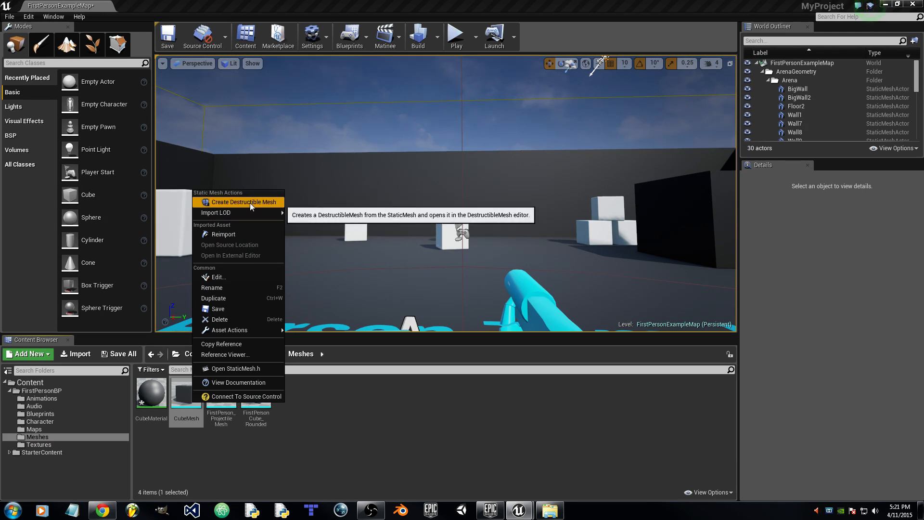
click(244, 202)
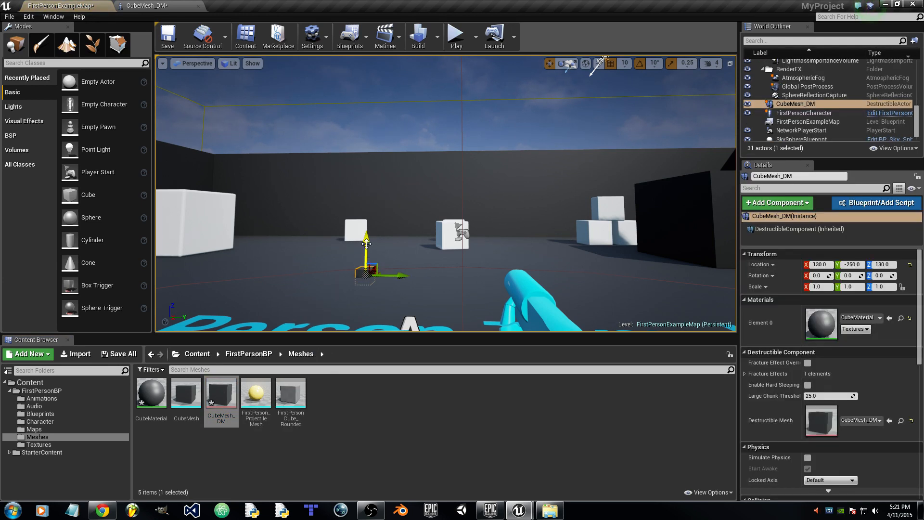
Scale the CubeMesh_DM actor to 4, raise it off the floor and nudge it sideways
drag(365, 244, 371, 230)
text(4)
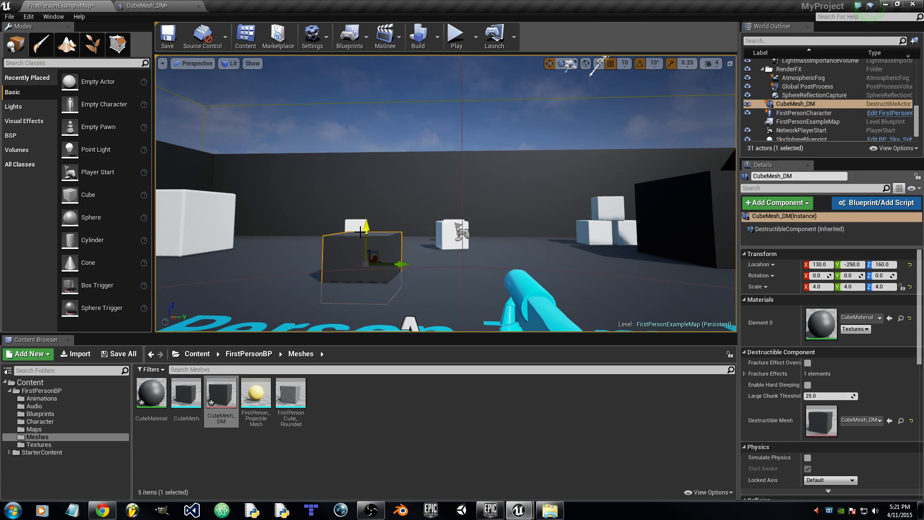
drag(365, 235, 365, 200)
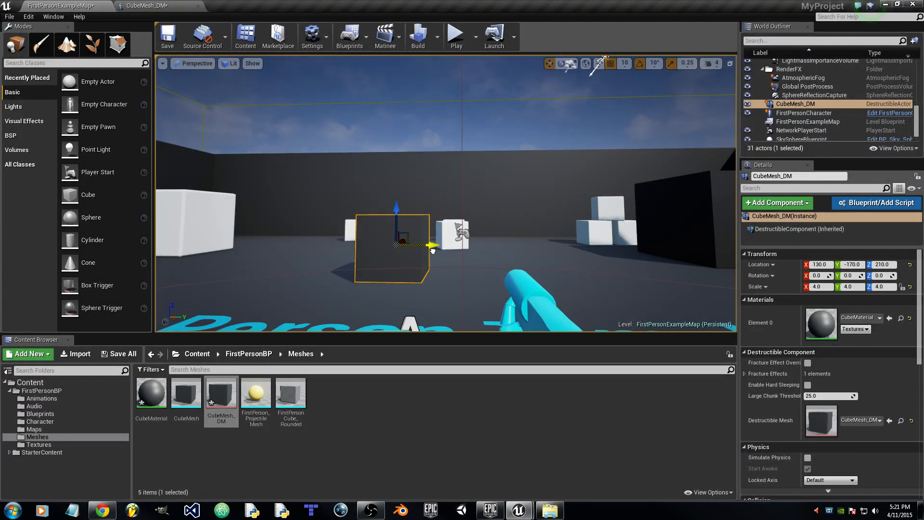
drag(433, 244, 418, 247)
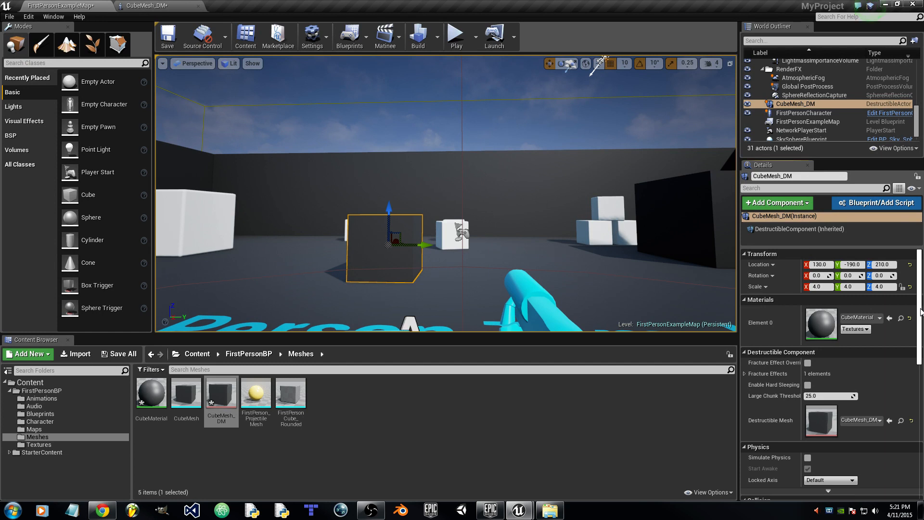
Give the cube physics, hit events and PhysicsActor collision, then open CubeMesh_DM's editor
scroll(down, 3)
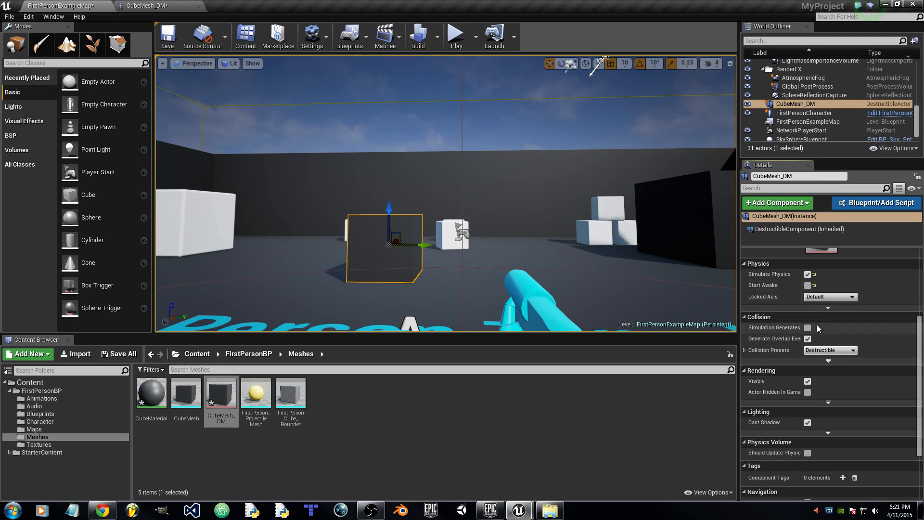
mouse_move(808, 328)
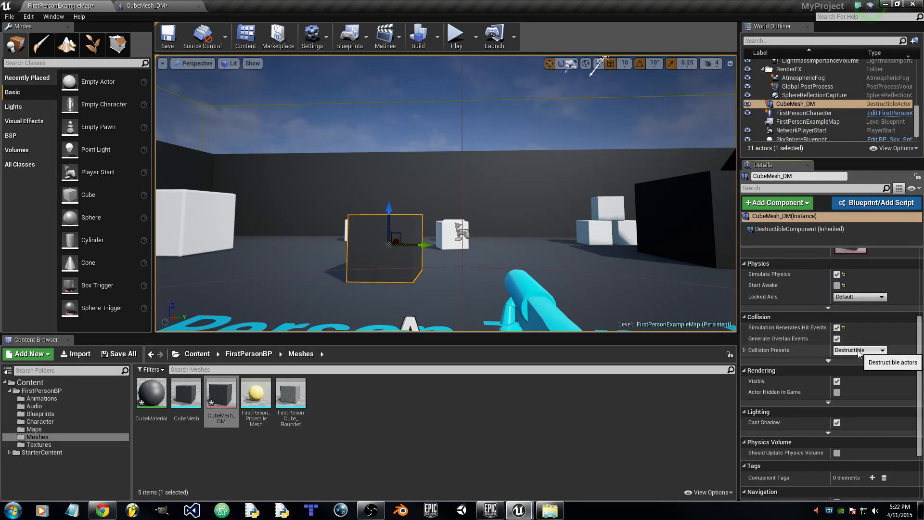
click(881, 349)
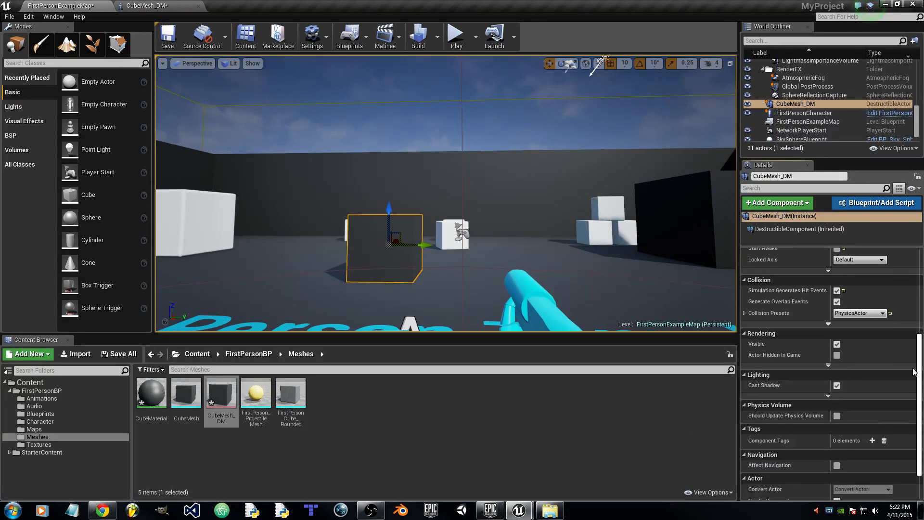
scroll(down, 3)
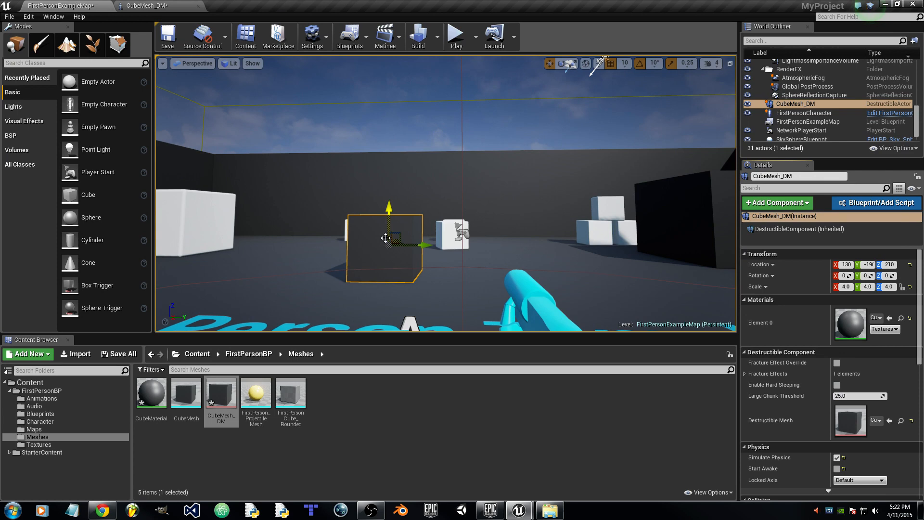
right_click(385, 239)
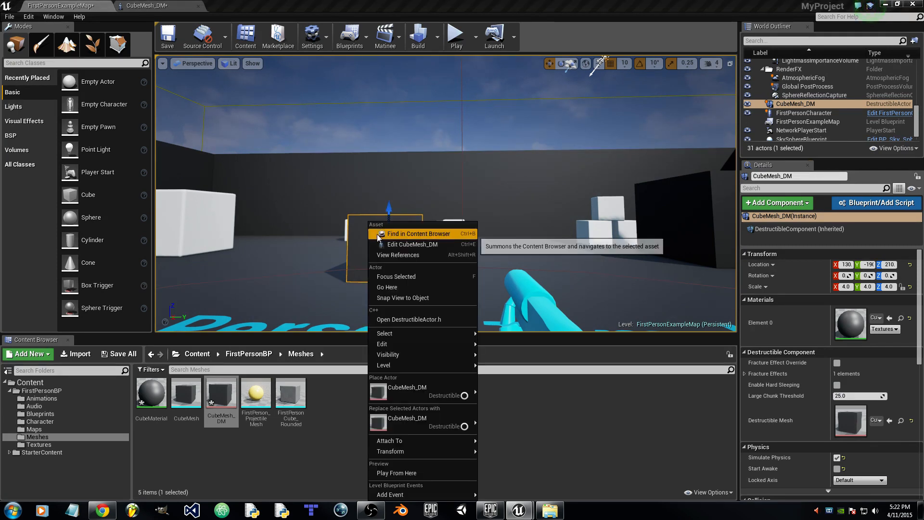
mouse_move(412, 244)
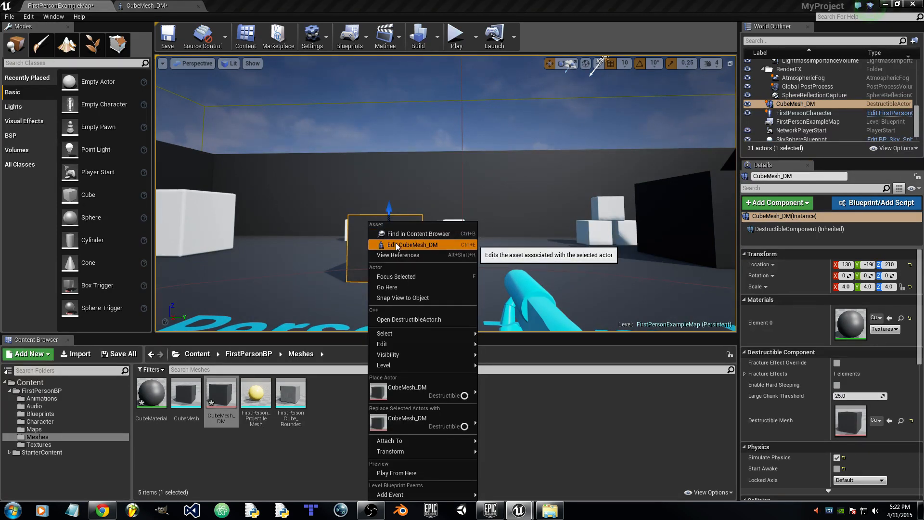
click(411, 245)
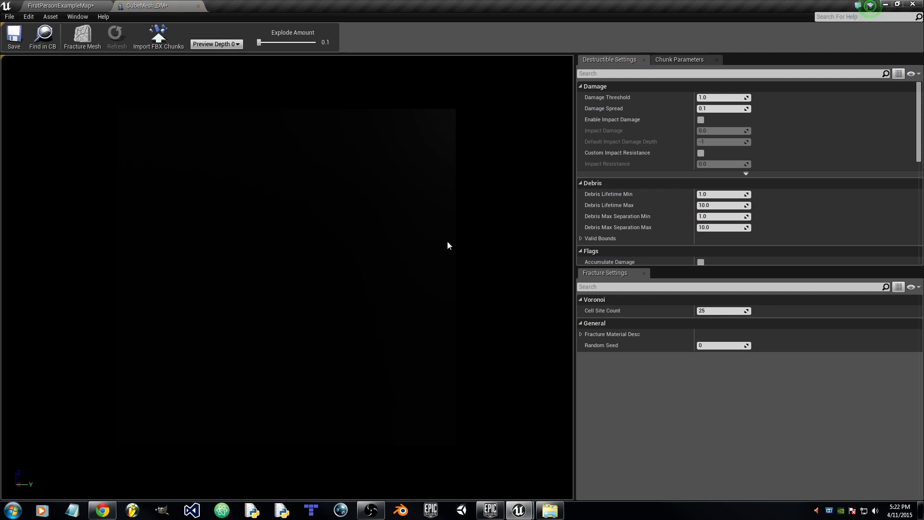
mouse_move(467, 461)
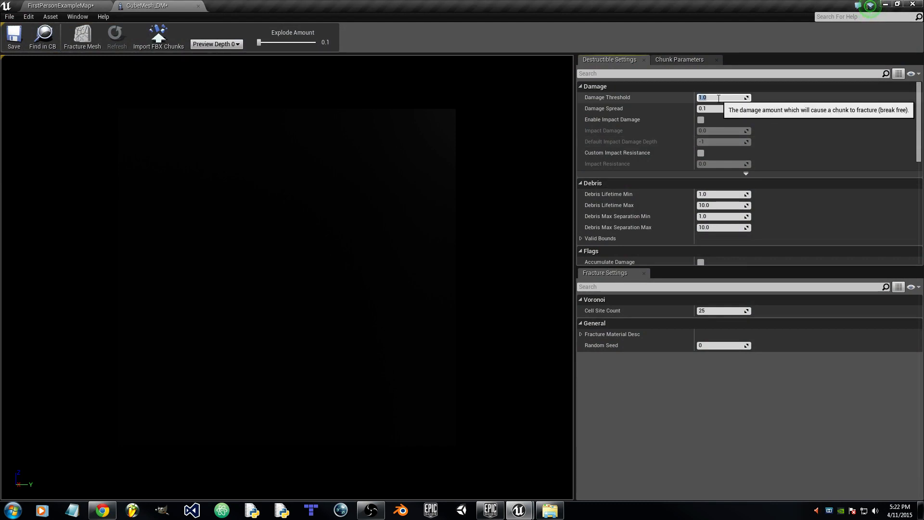
Set damage threshold to 1200 and enable impact damage at 0.40708 with depth 1
text(1200.0)
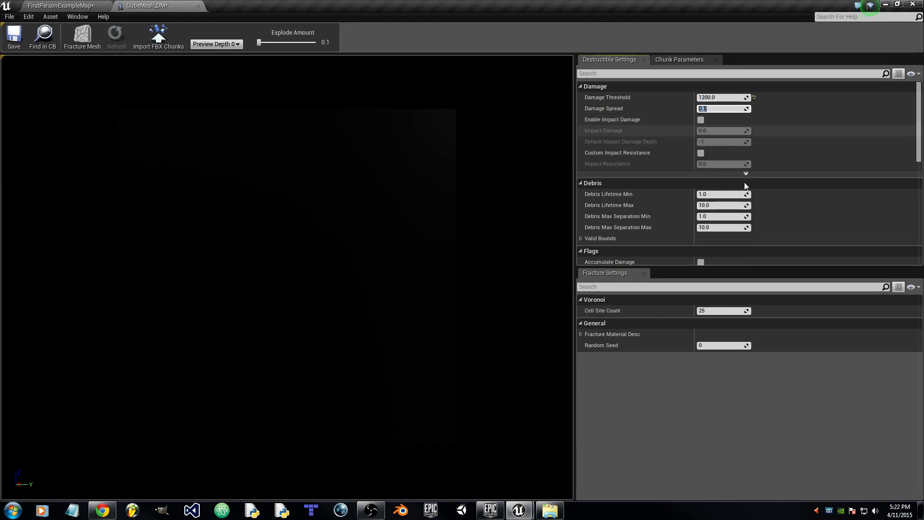
mouse_move(772, 131)
text(0)
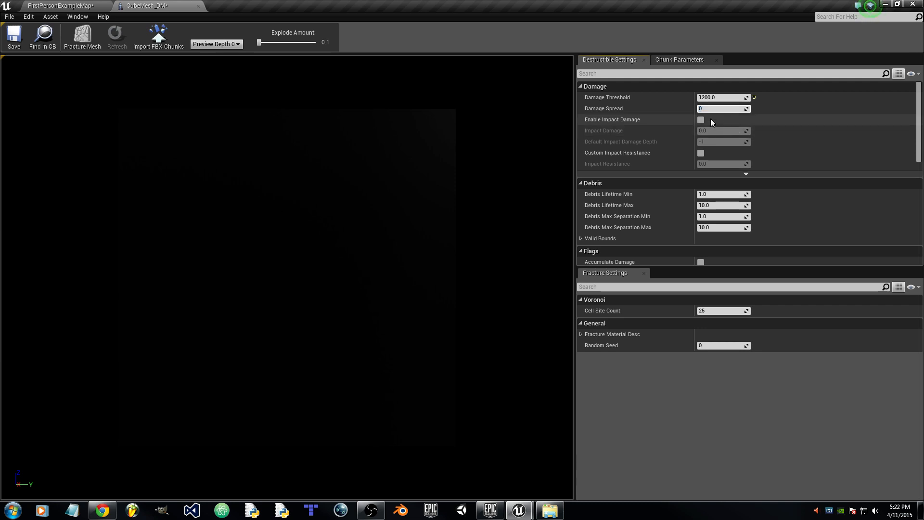
click(722, 109)
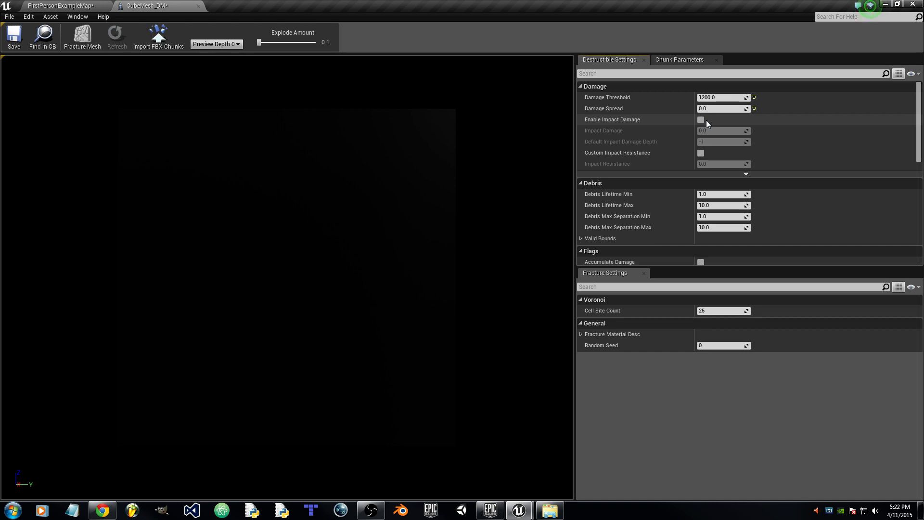
mouse_move(700, 120)
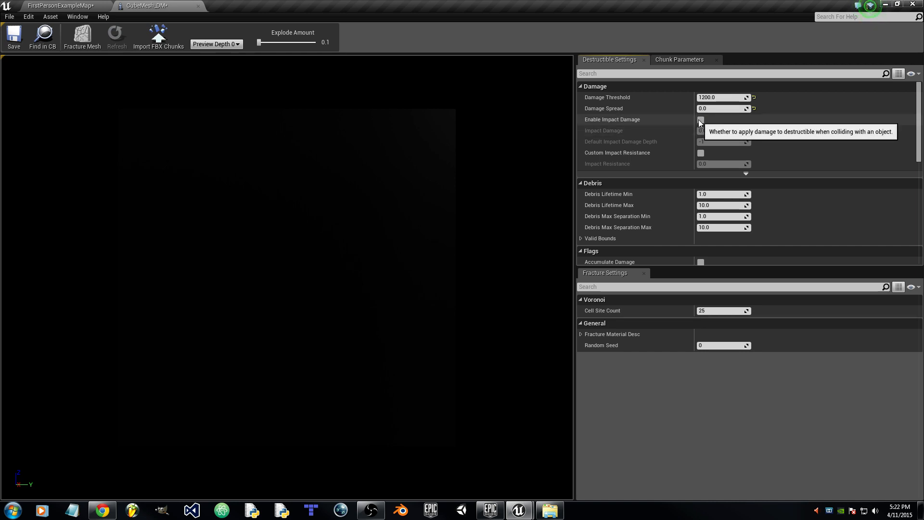
click(701, 119)
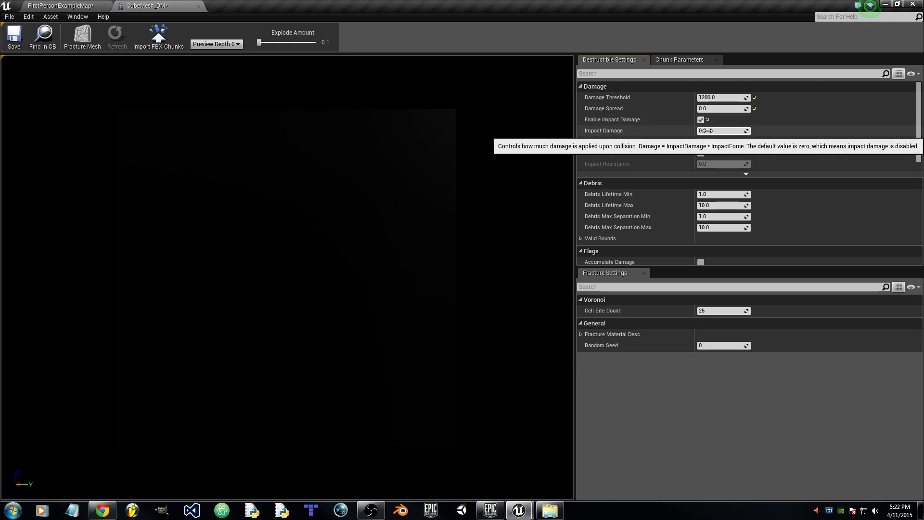
click(719, 131)
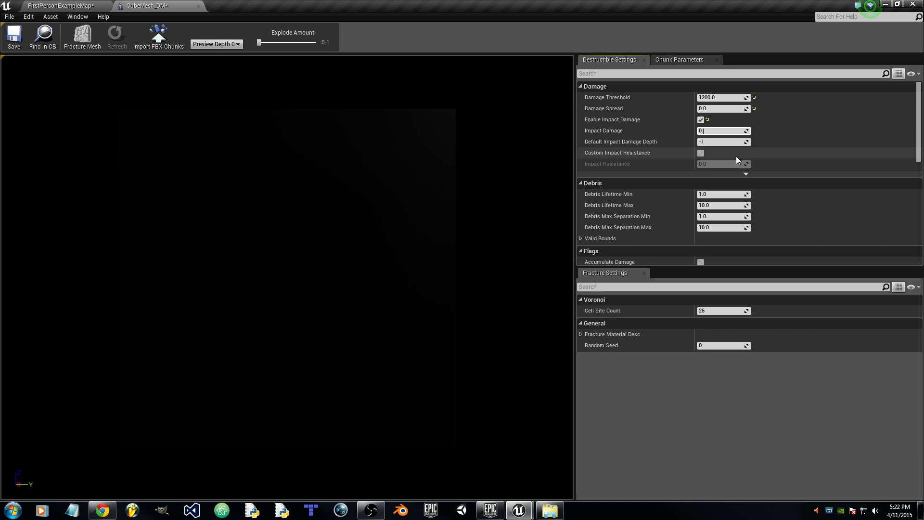
text(0.40708)
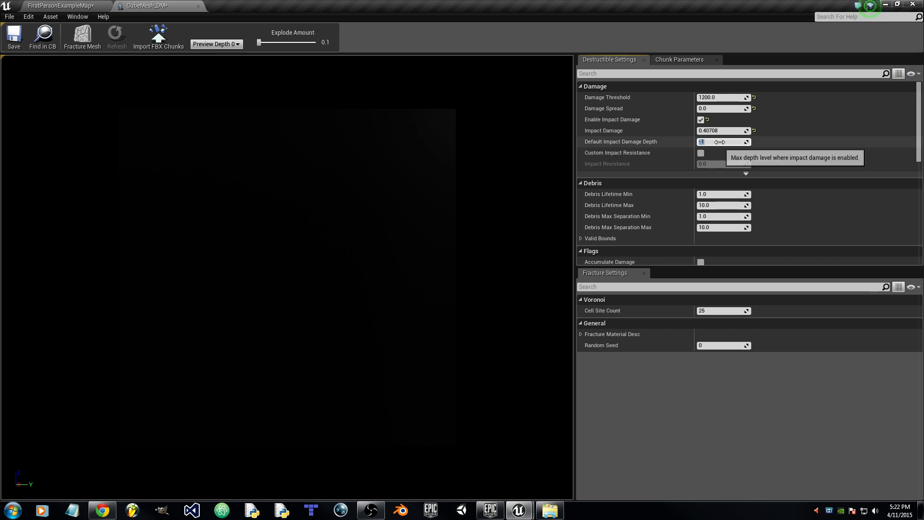
mouse_move(713, 160)
text(1)
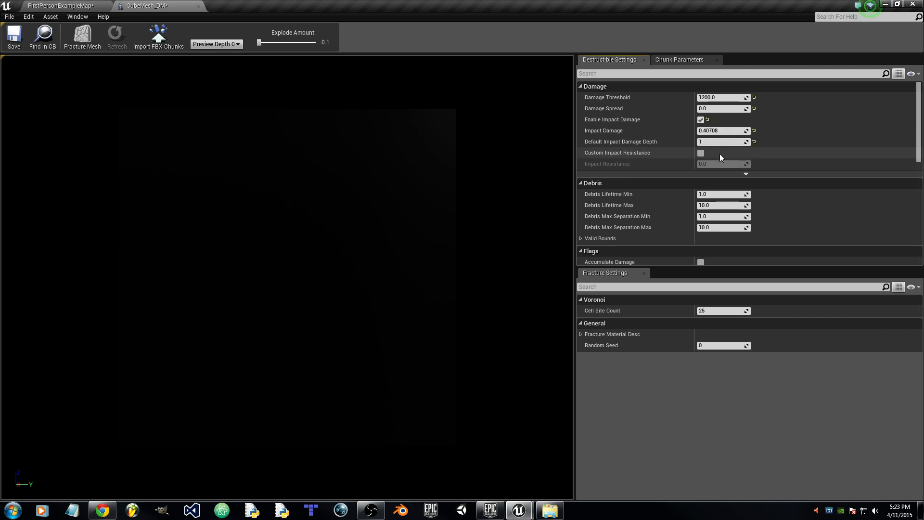
mouse_move(210, 67)
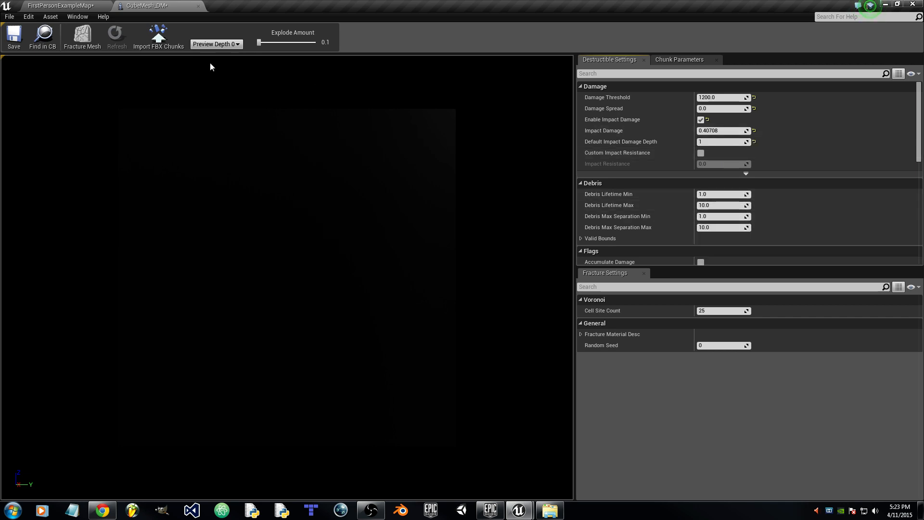
Preview the fractured chunks at depth 1, then return to FirstPersonExampleMap
click(216, 44)
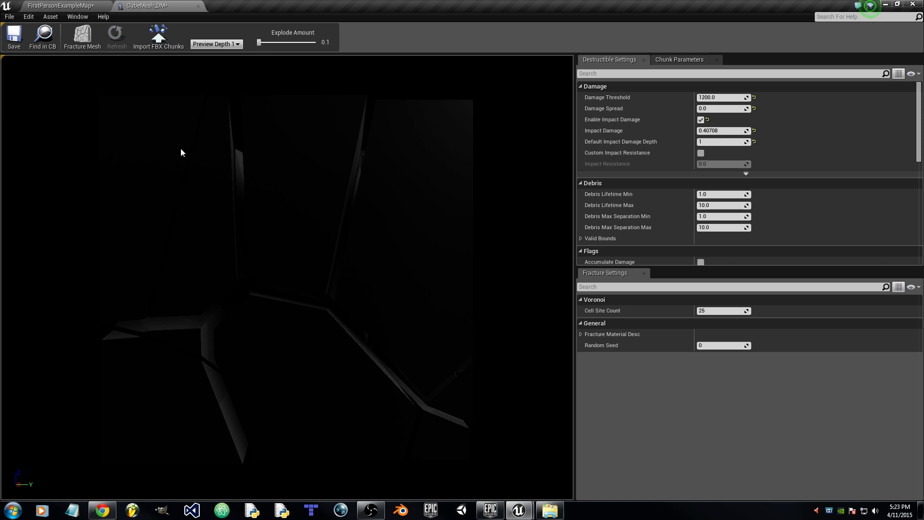
mouse_move(113, 97)
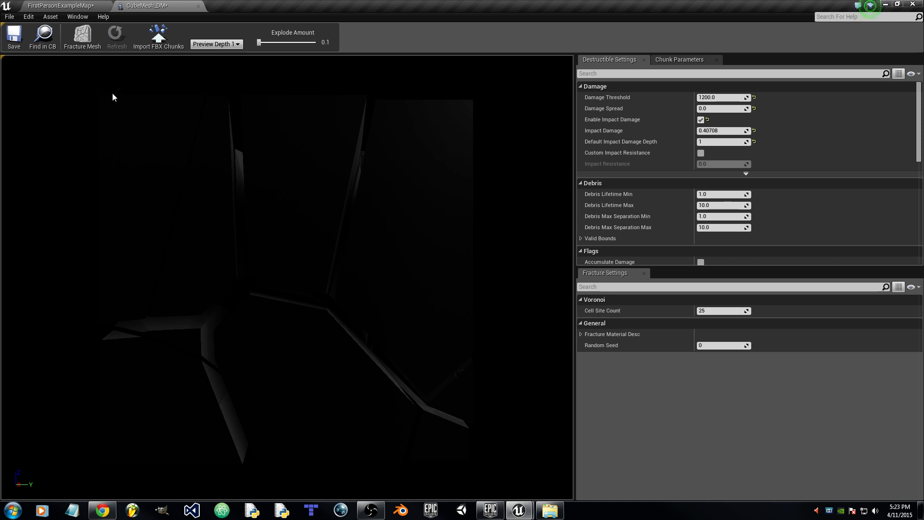
click(14, 36)
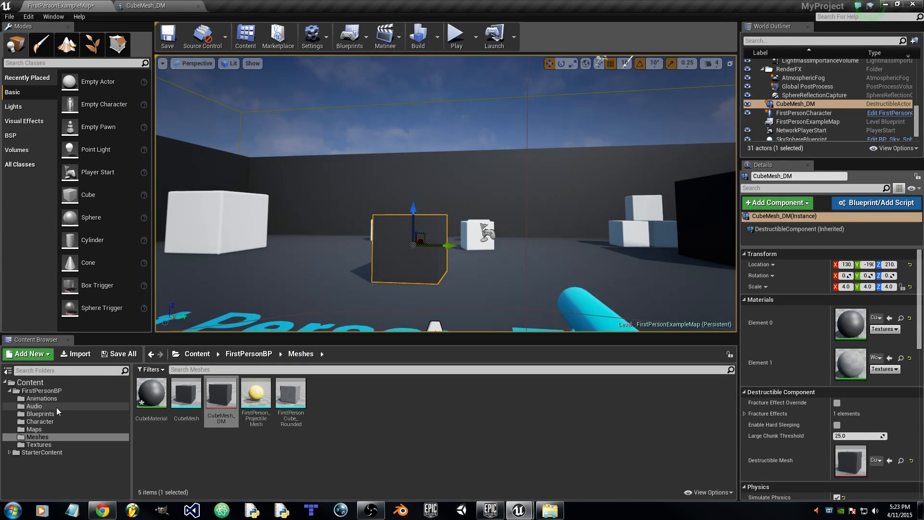
Open FirstPersonProjectile from the Blueprints folder for editing
click(40, 413)
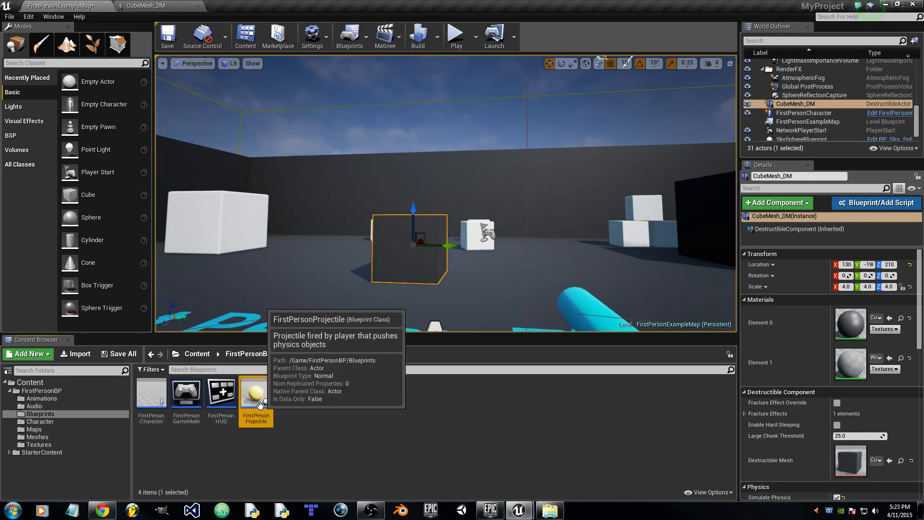
right_click(255, 395)
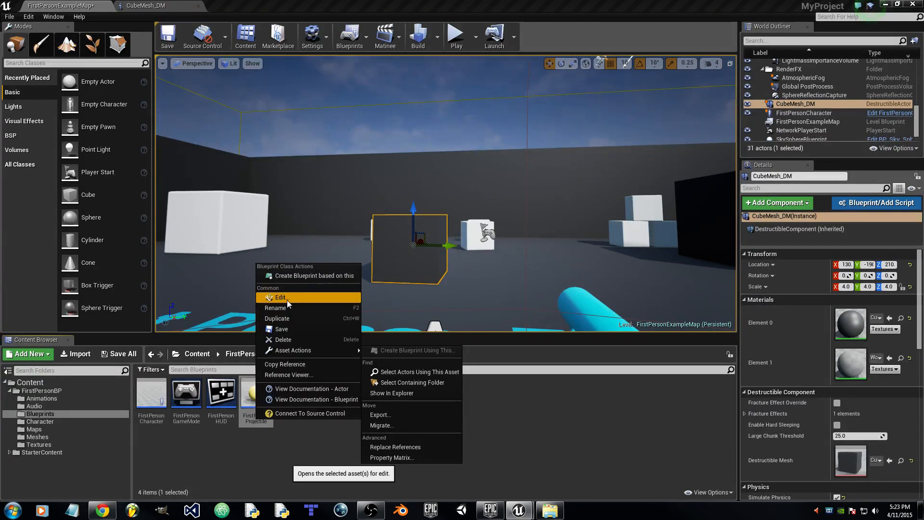
click(280, 297)
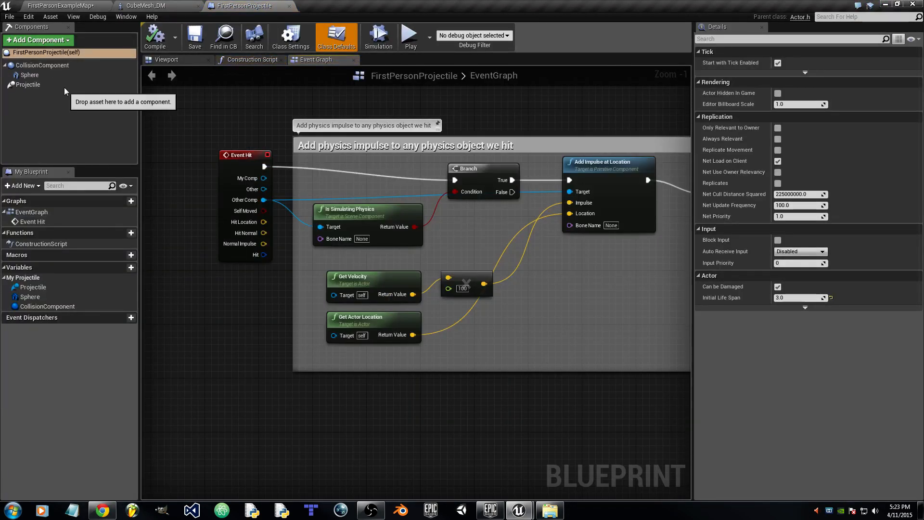
mouse_move(56, 59)
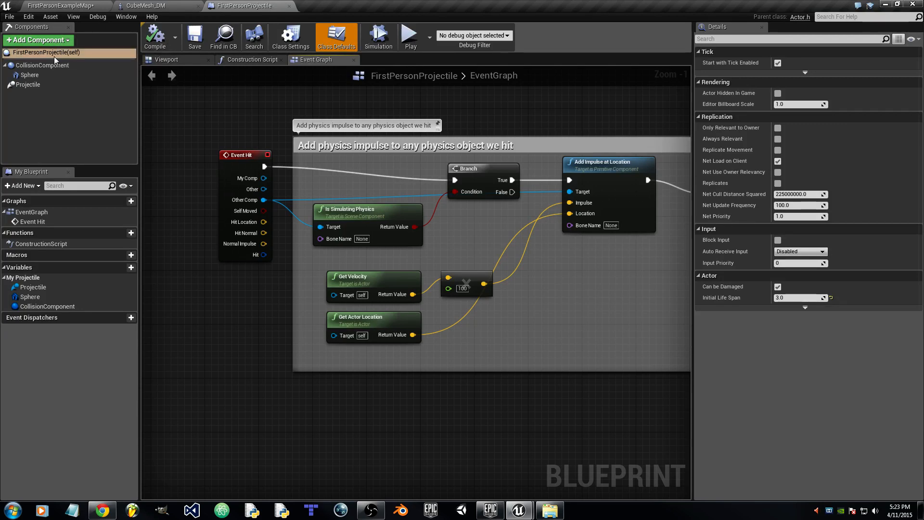
Enable Simulate Physics on CollisionComponent, then select the Sphere component
click(42, 65)
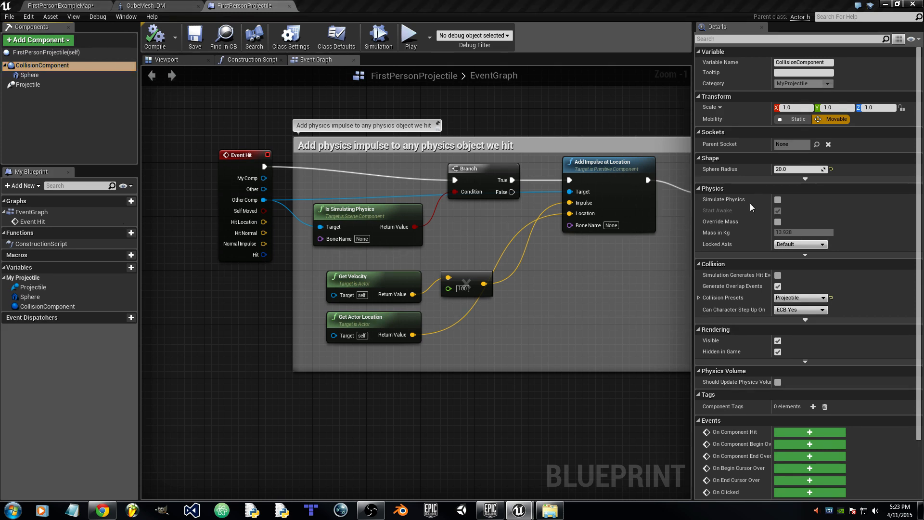
mouse_move(777, 200)
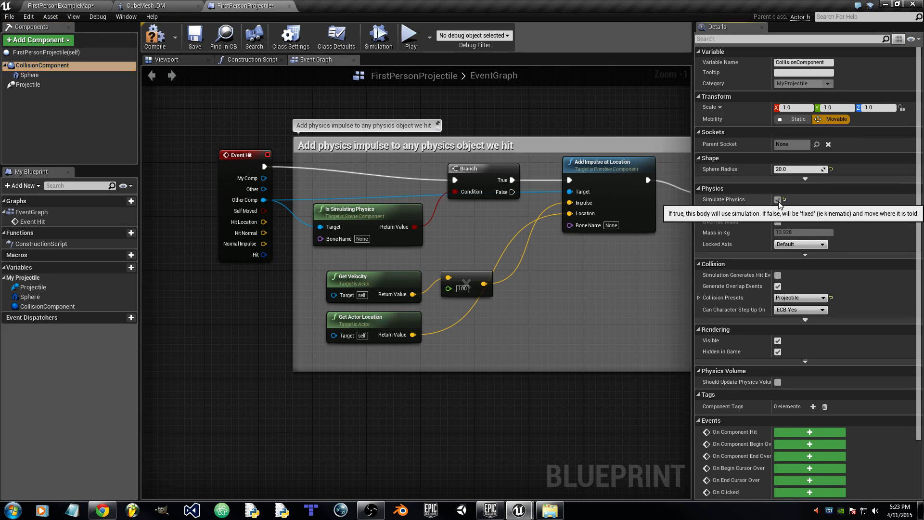
click(777, 199)
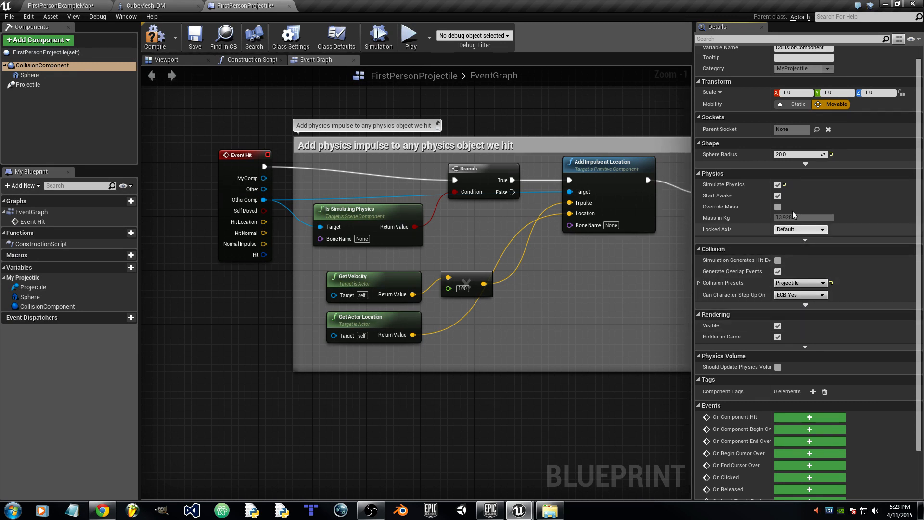
click(30, 75)
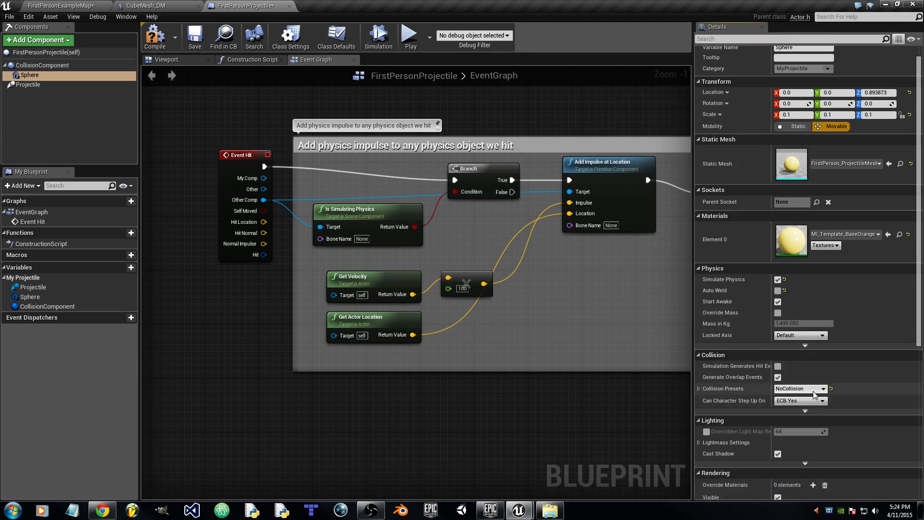
Set the Sphere's collision preset to PhysicsActor, then play the first-person level
click(824, 388)
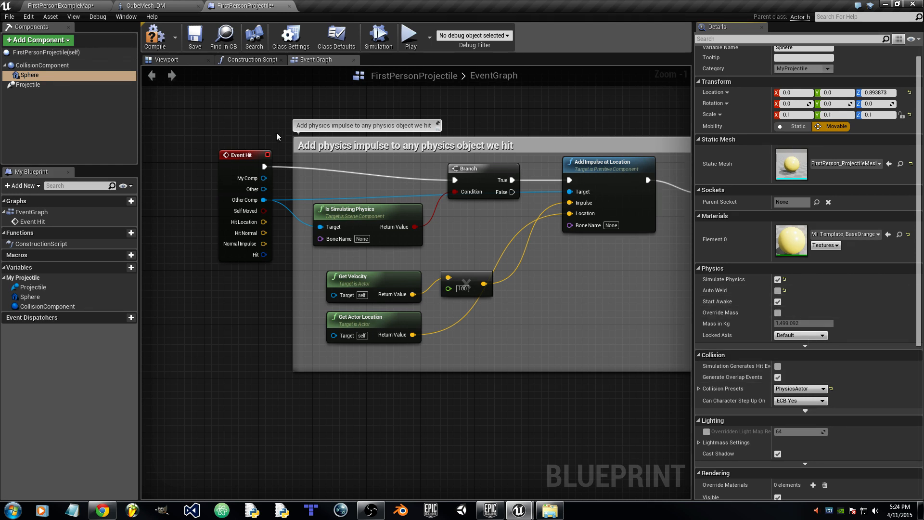
click(29, 84)
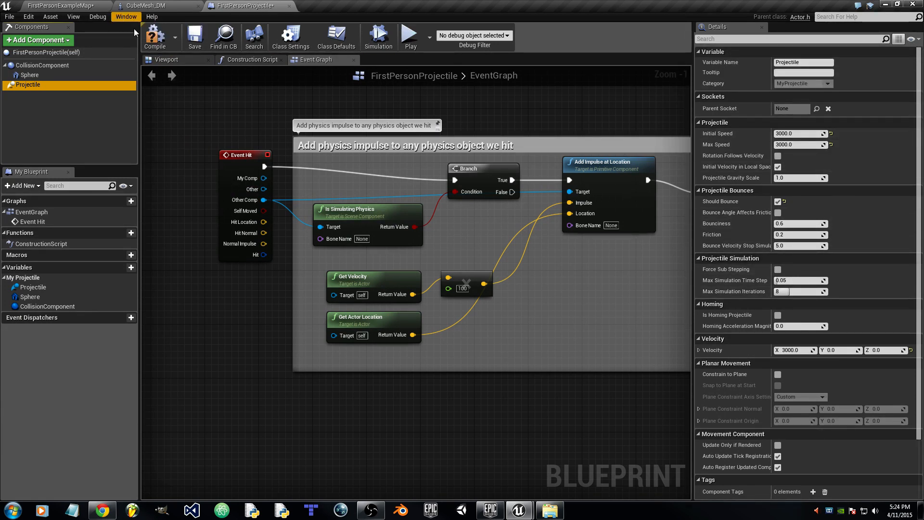
click(194, 37)
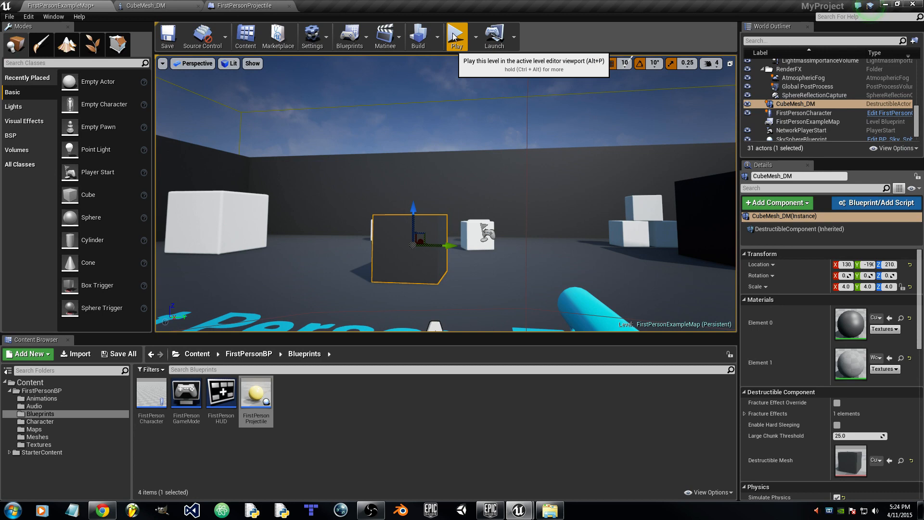
click(457, 35)
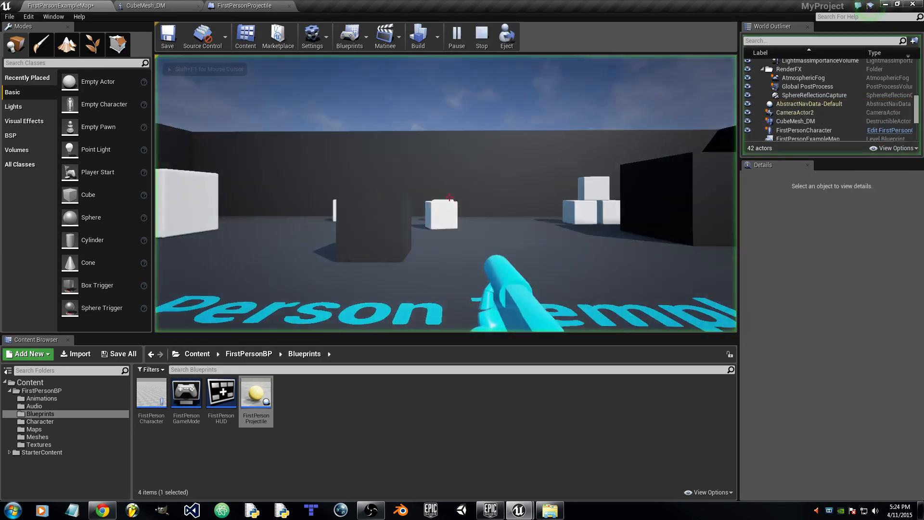